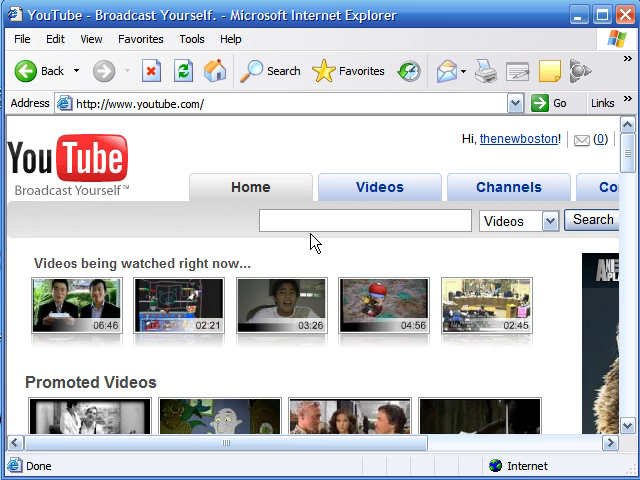
pyautogui.moveTo(385, 305)
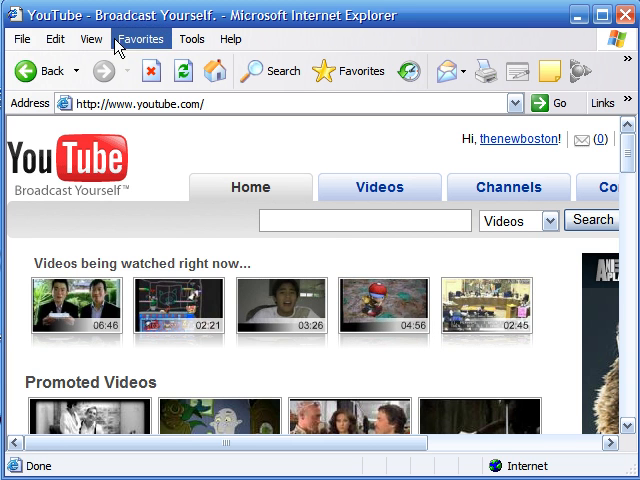
# View the YouTube page's HTML source in Notepad and scroll through it
pyautogui.click(91, 39)
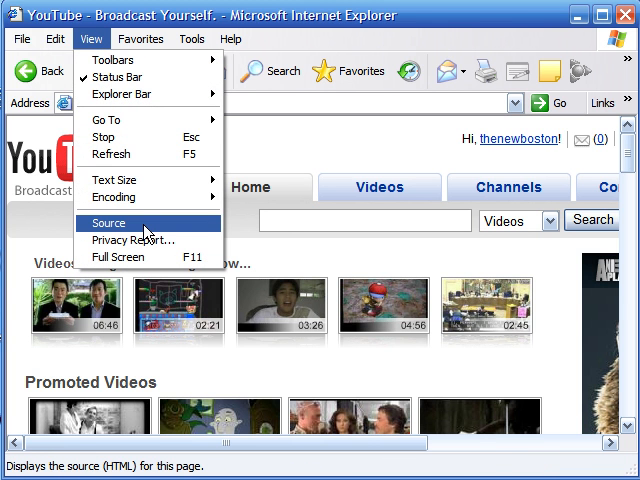
pyautogui.click(107, 223)
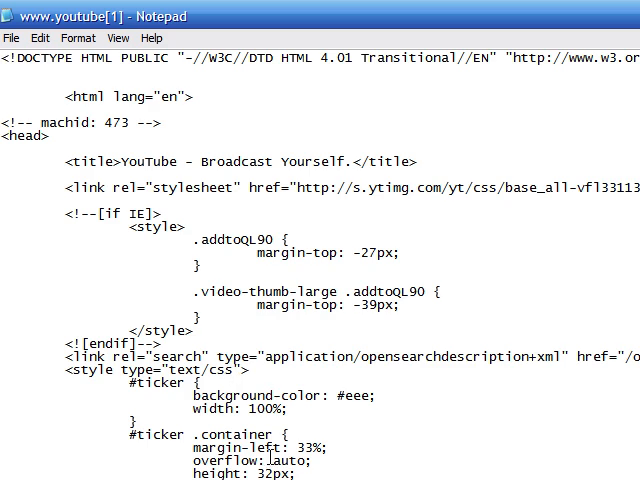
pyautogui.scroll(-3)
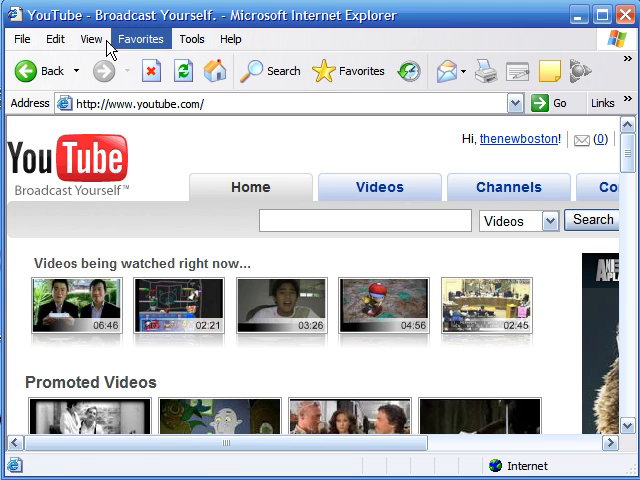
# Reopen the YouTube page source via View > Source and look over the HTML again
pyautogui.click(91, 39)
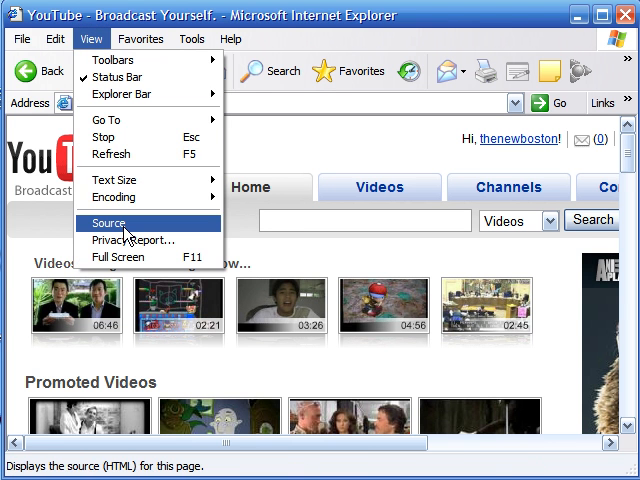
pyautogui.click(107, 223)
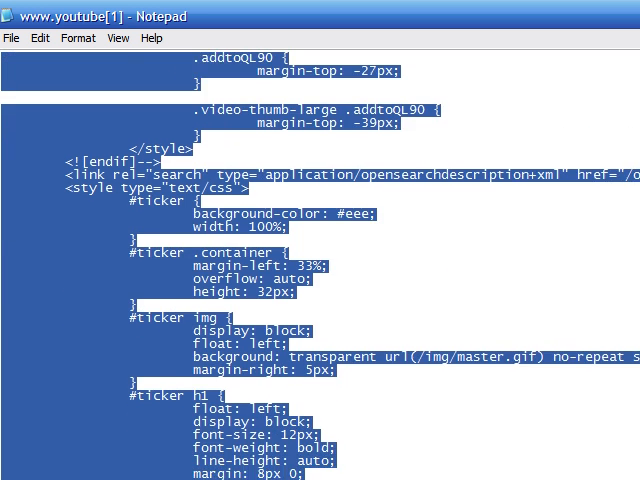
pyautogui.scroll(-3)
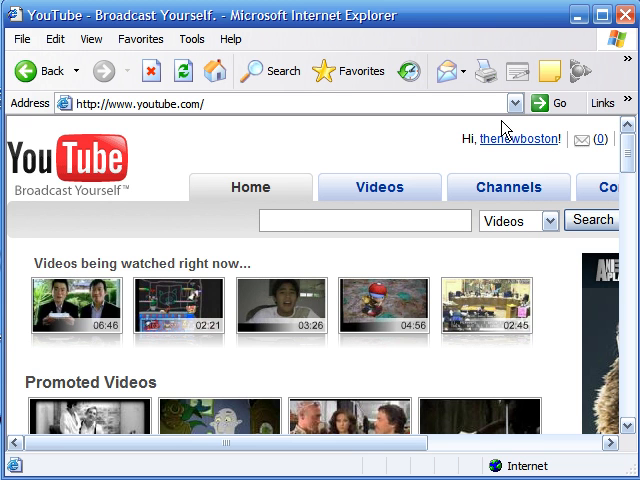
pyautogui.moveTo(474, 165)
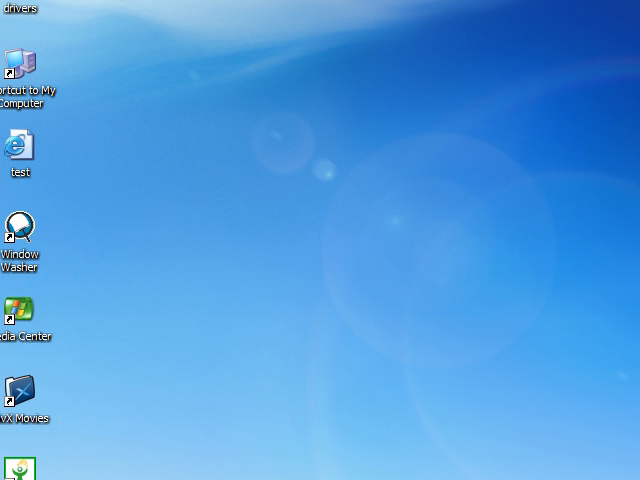
pyautogui.click(20, 478)
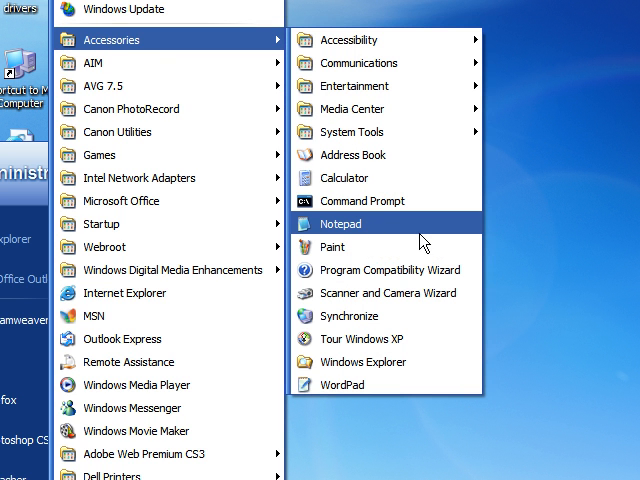
pyautogui.moveTo(470, 232)
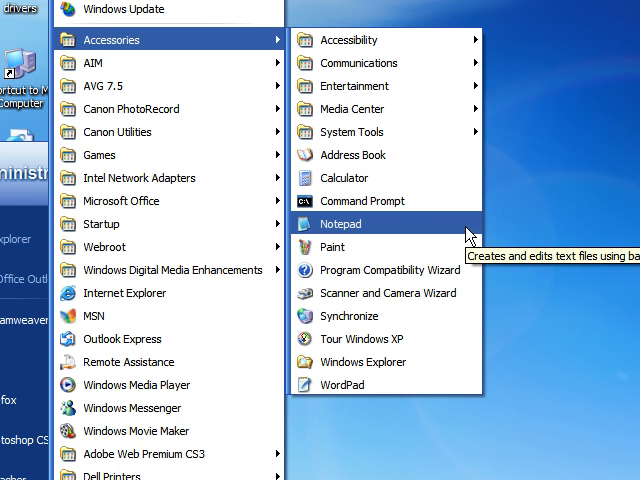
pyautogui.click(340, 223)
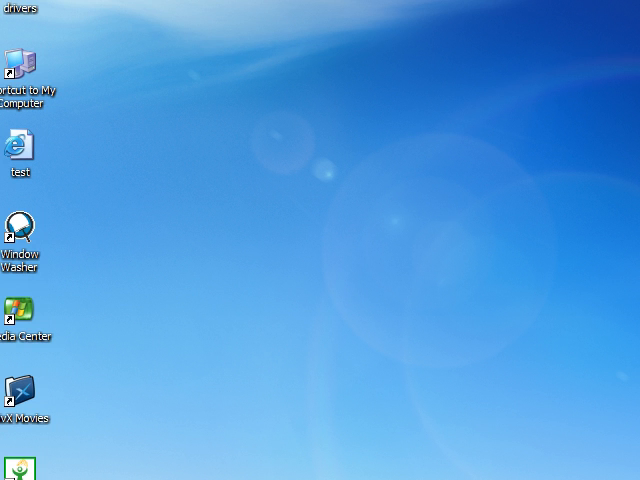
# Restore the browser and load Download.com's notepad search results listing Notepad++ 4.7.5
pyautogui.click(517, 103)
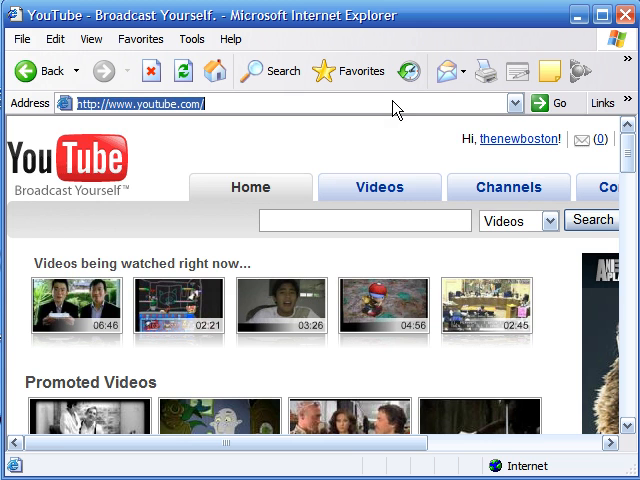
pyautogui.write('www.')
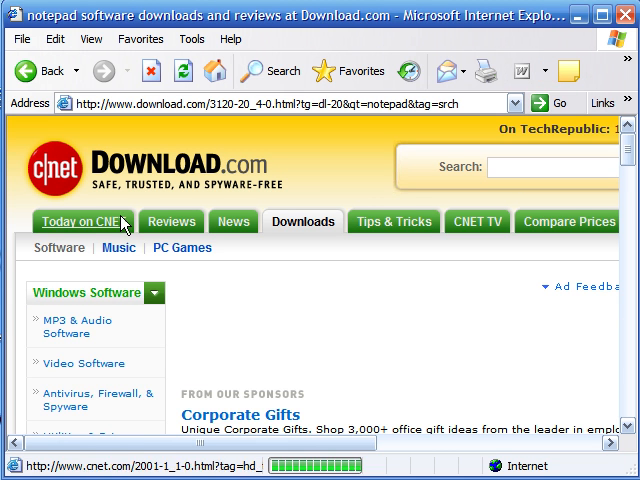
pyautogui.scroll(-3)
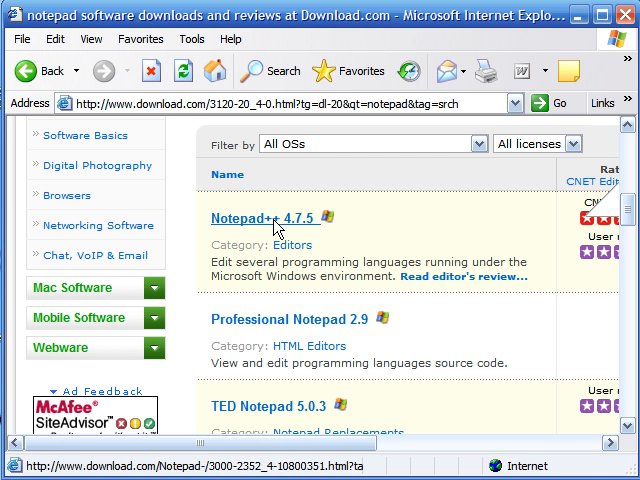
pyautogui.moveTo(305, 238)
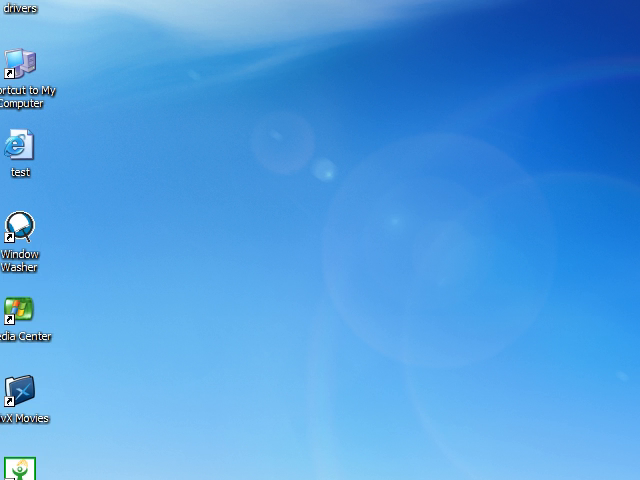
# Open test.html from the desktop in Notepad++, showing its XHTML 1.0 Transitional DOCTYPE, then minimize
pyautogui.doubleClick(14, 149)
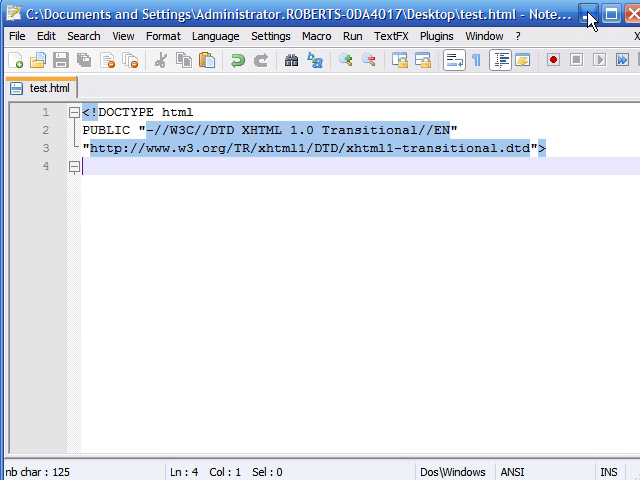
pyautogui.moveTo(588, 17)
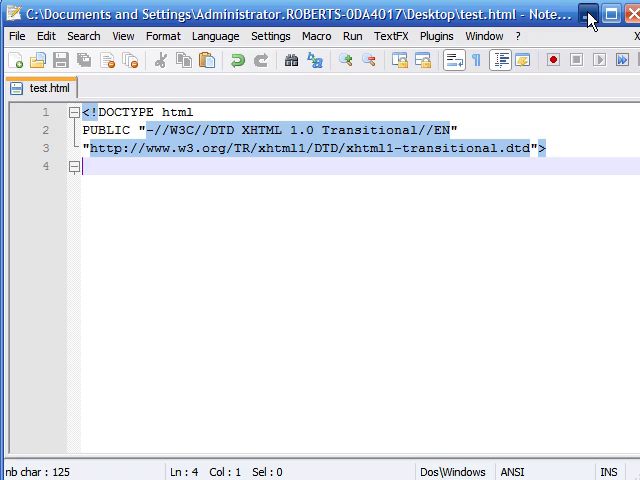
pyautogui.click(590, 17)
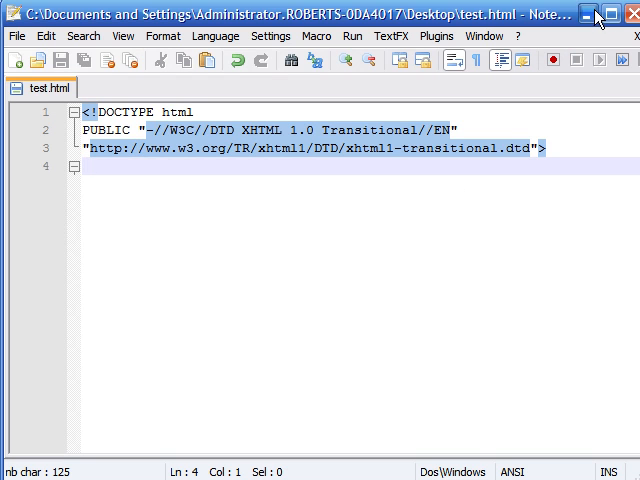
pyautogui.moveTo(597, 17)
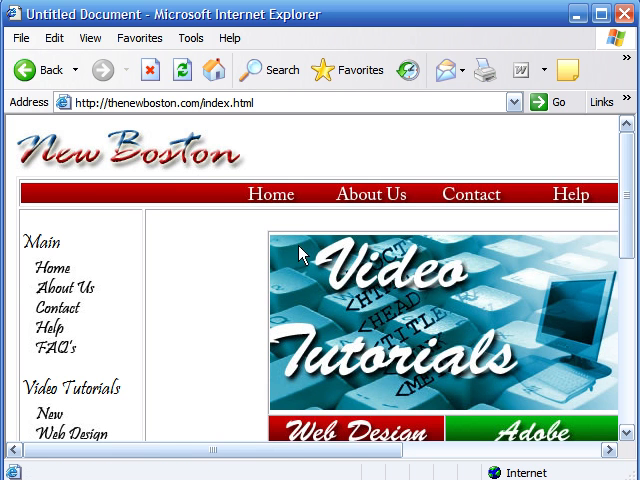
pyautogui.moveTo(630, 205)
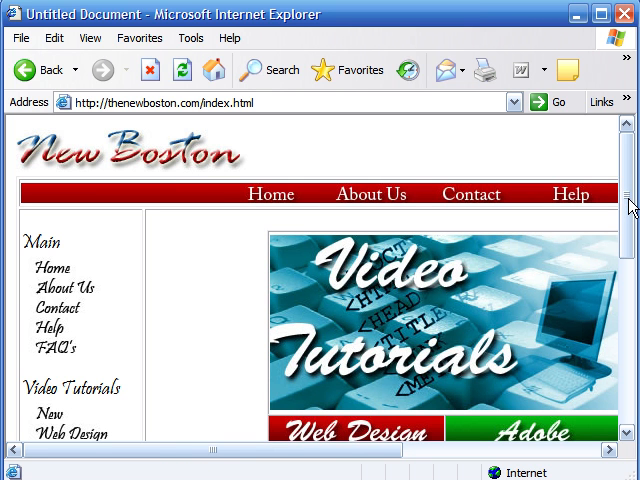
# Reach thenewboston's Introduction to XHTML page through the XHTML tutorials list
pyautogui.scroll(-3)
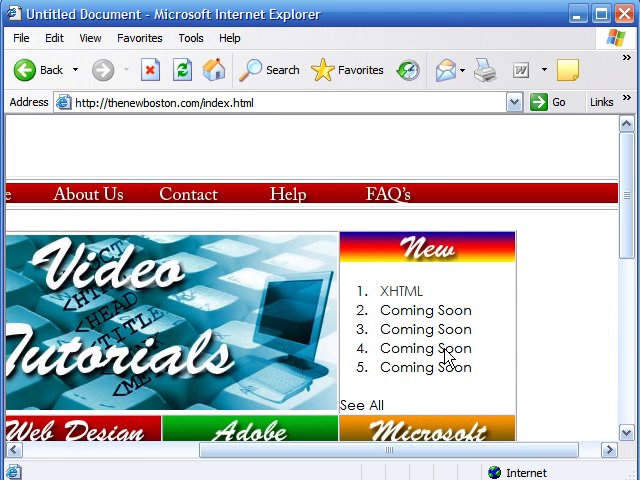
pyautogui.click(384, 291)
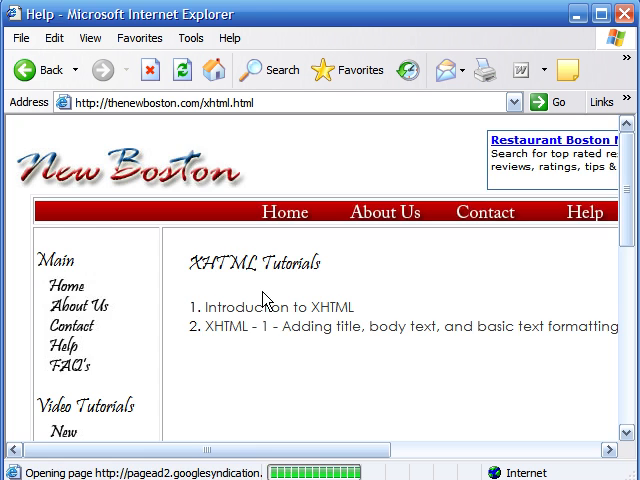
pyautogui.click(270, 307)
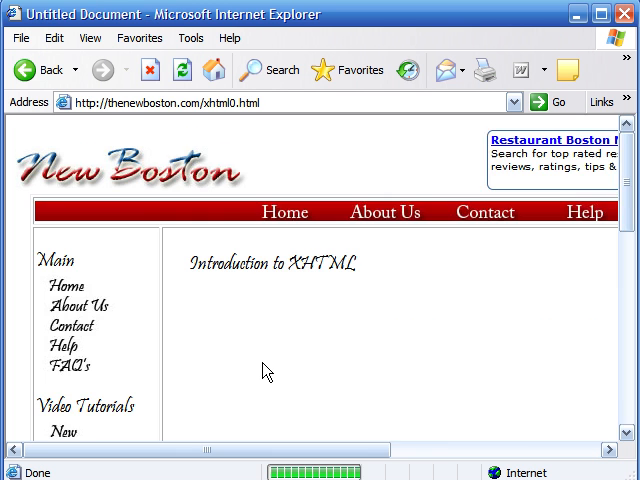